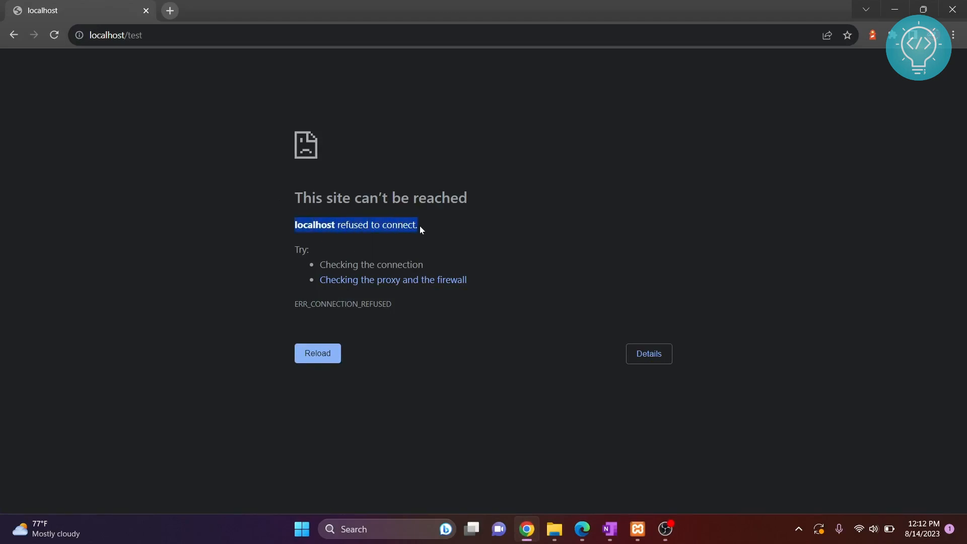
# - Bring up XAMPP Control Panel from the taskbar to see Apache's ports 443 and 8080
pyautogui.click(317, 353)
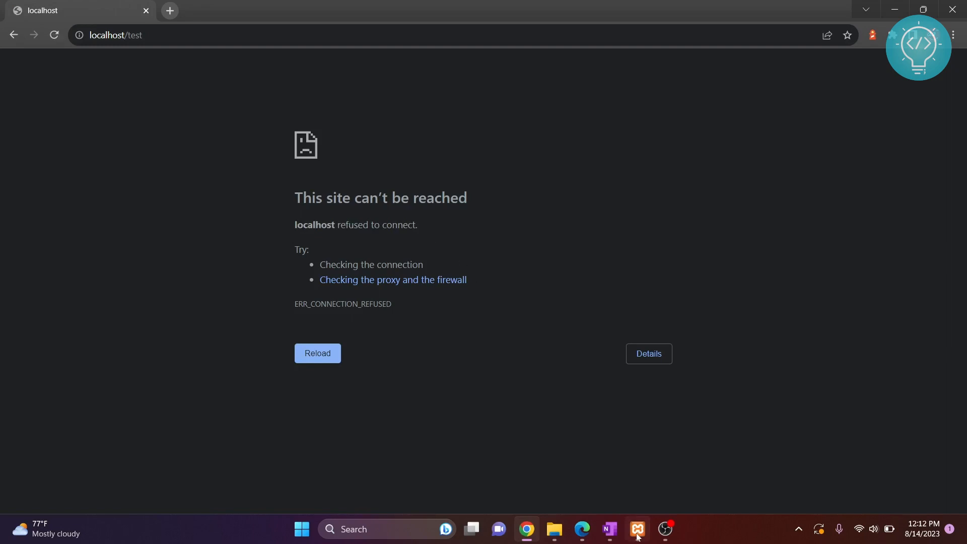
pyautogui.click(637, 529)
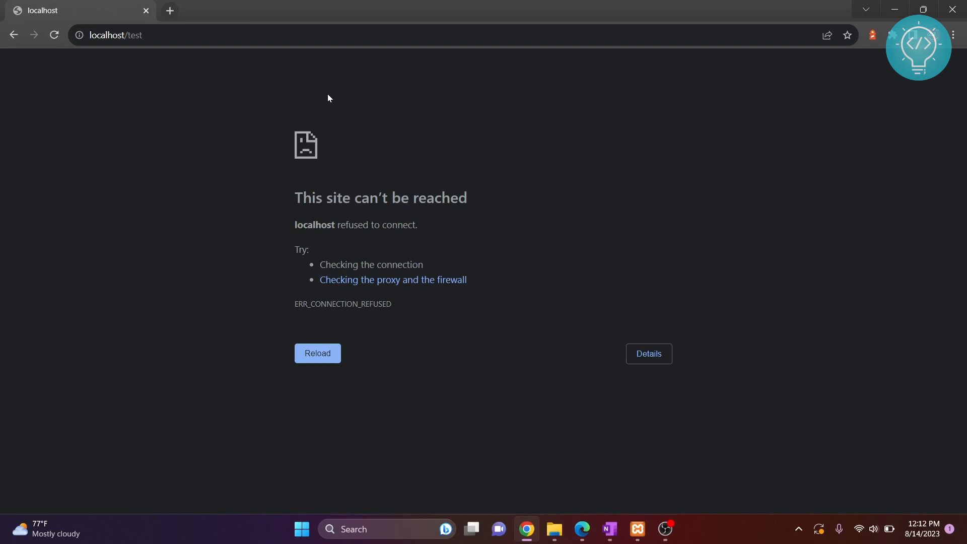
pyautogui.click(636, 529)
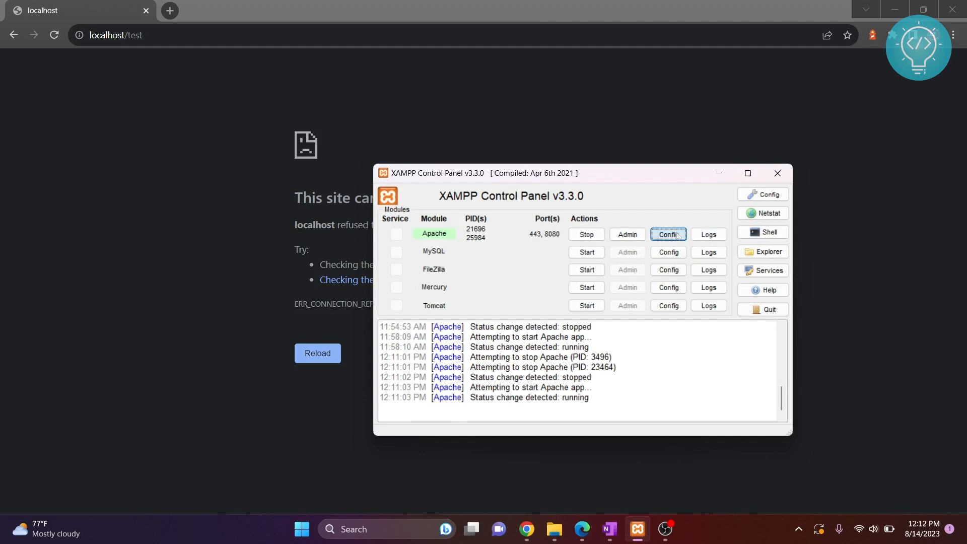
pyautogui.click(667, 234)
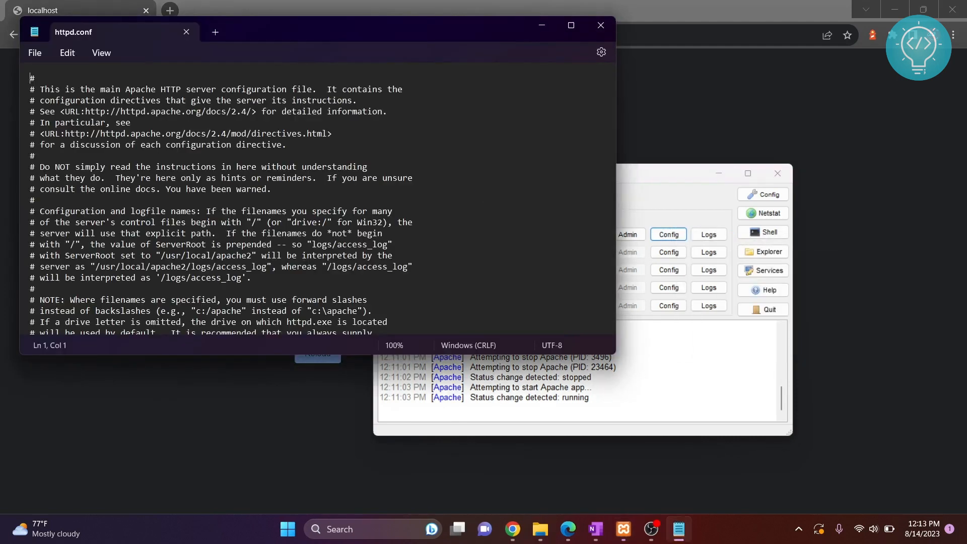
pyautogui.scroll(-3)
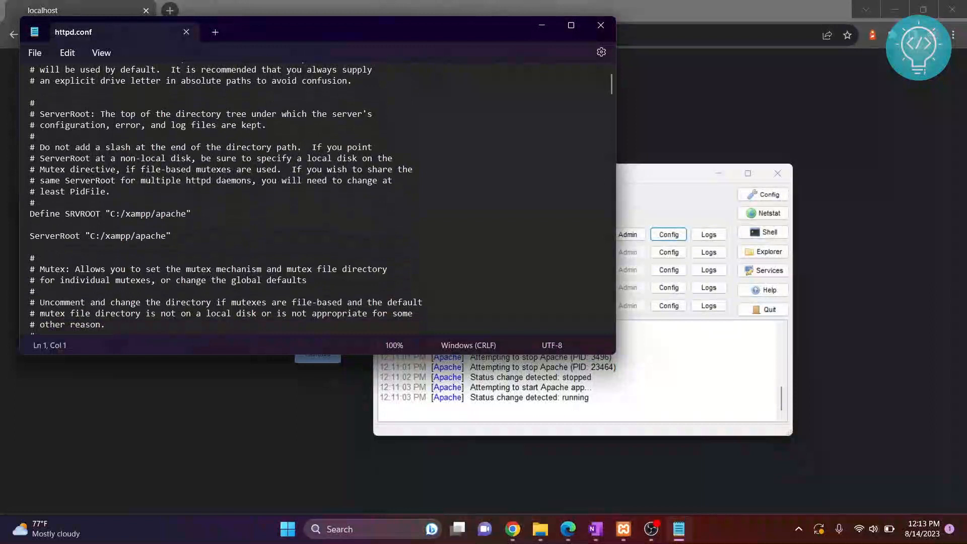
pyautogui.scroll(-3)
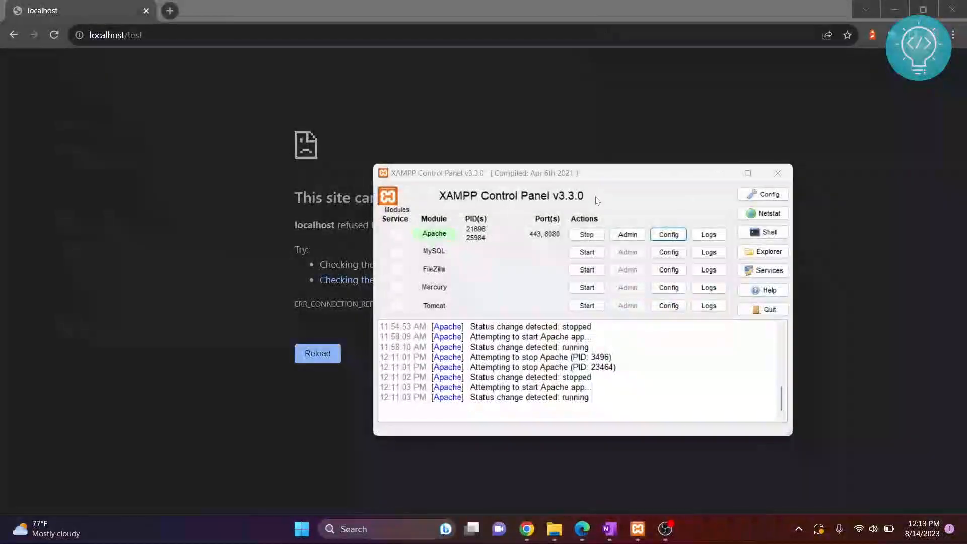
# - Restart Apache with the Stop and Start buttons on its row
pyautogui.click(585, 234)
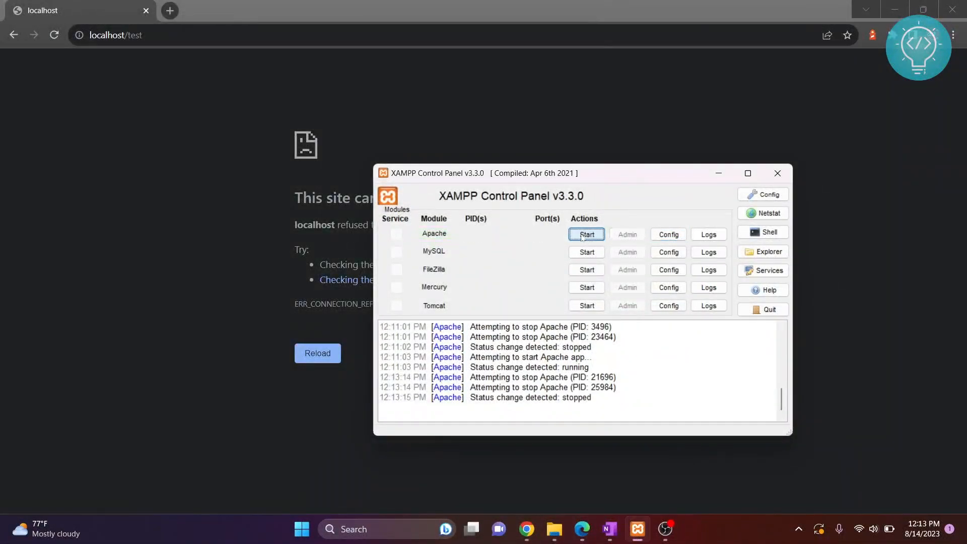
pyautogui.click(586, 234)
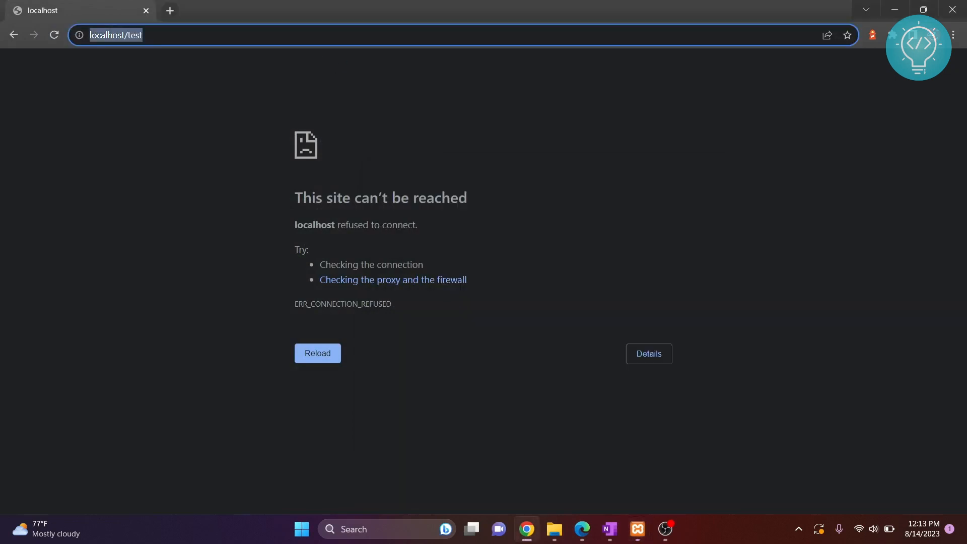
pyautogui.write('cmd')
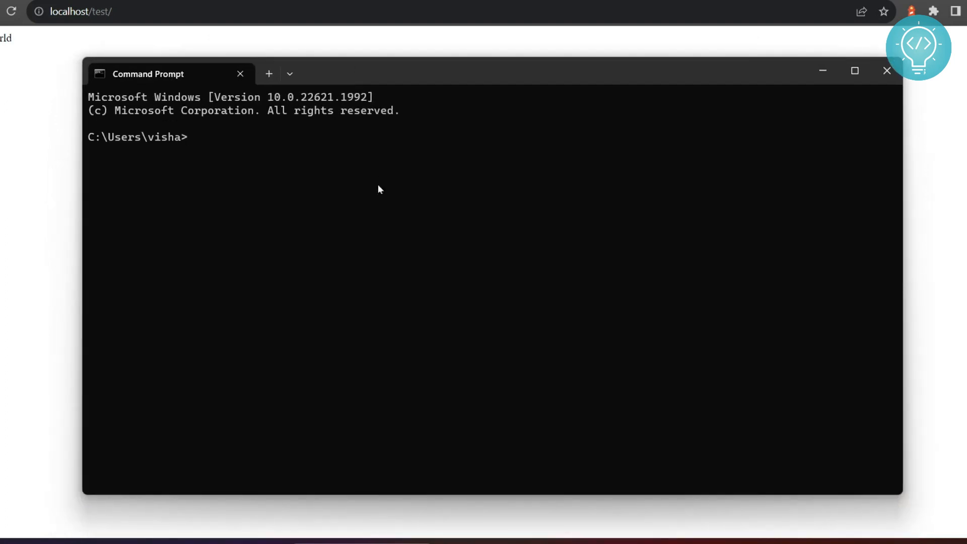
# - Run ipconfig /flushdns in Command Prompt, then switch to Microsoft Edge
pyautogui.write('ip')
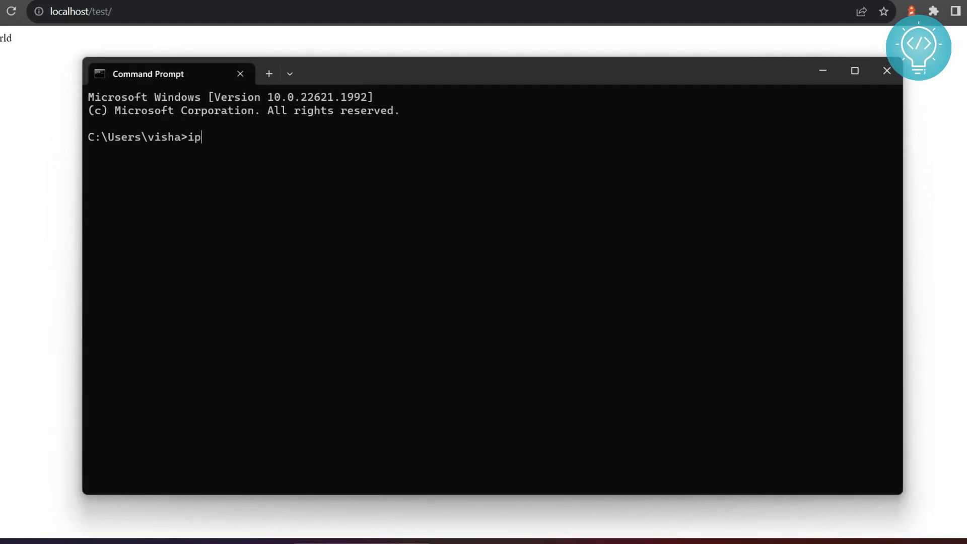
pyautogui.write('config /flushdns')
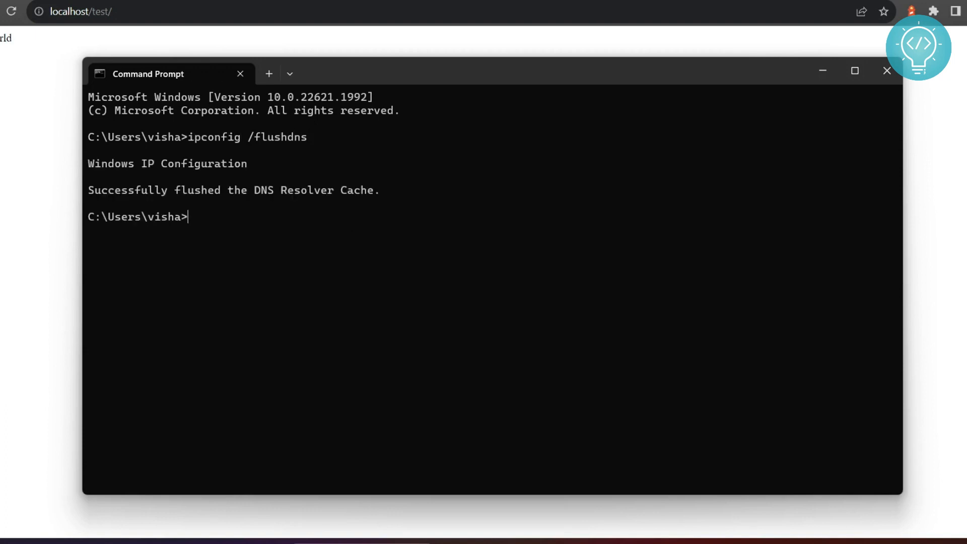
pyautogui.moveTo(96, 178)
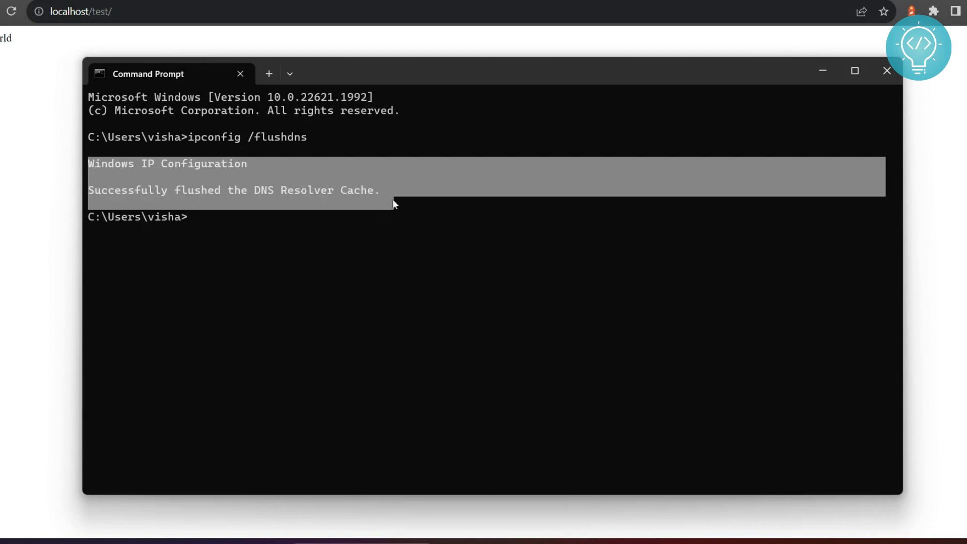
pyautogui.press('alt+tab')
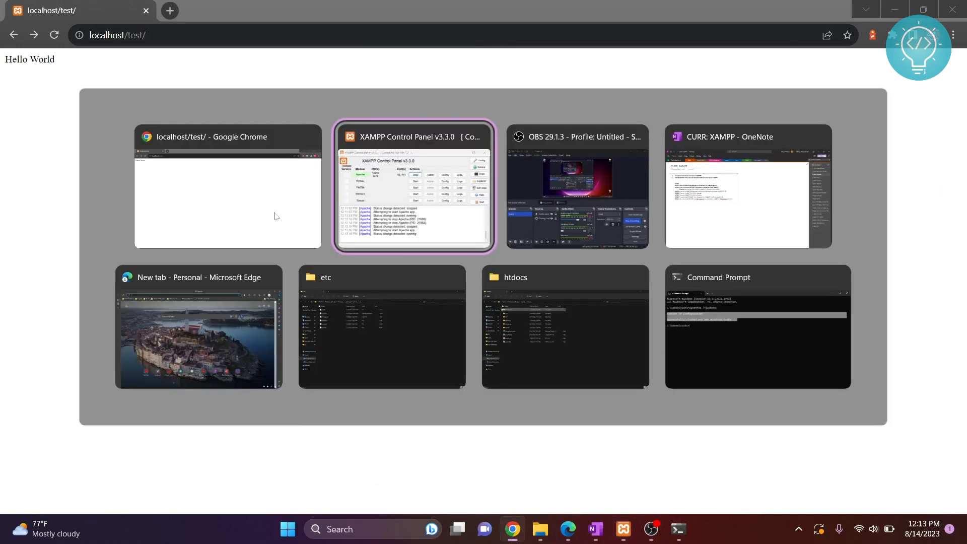
pyautogui.click(757, 327)
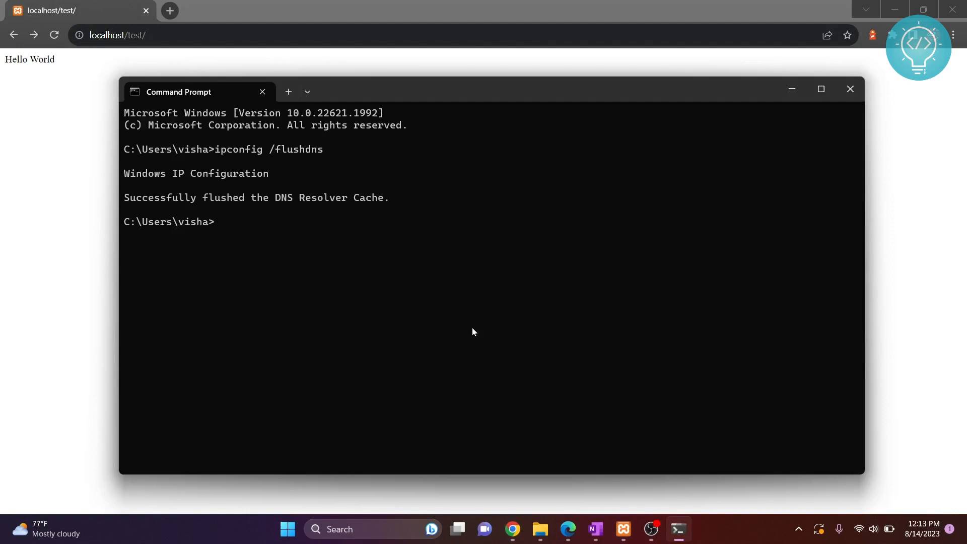
pyautogui.click(580, 529)
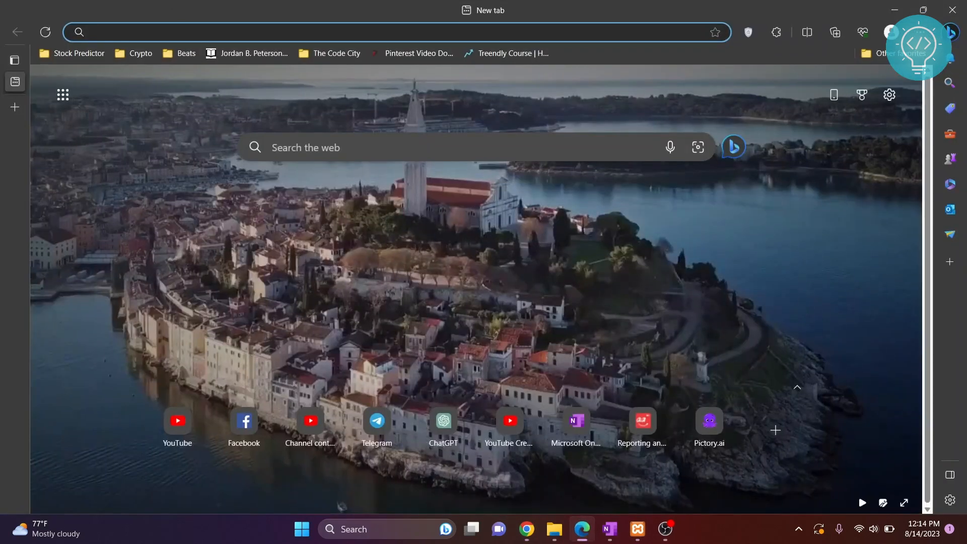
# - Enter a localhost address in Edge's address bar to reach the Hello World page
pyautogui.write('onenote.com')
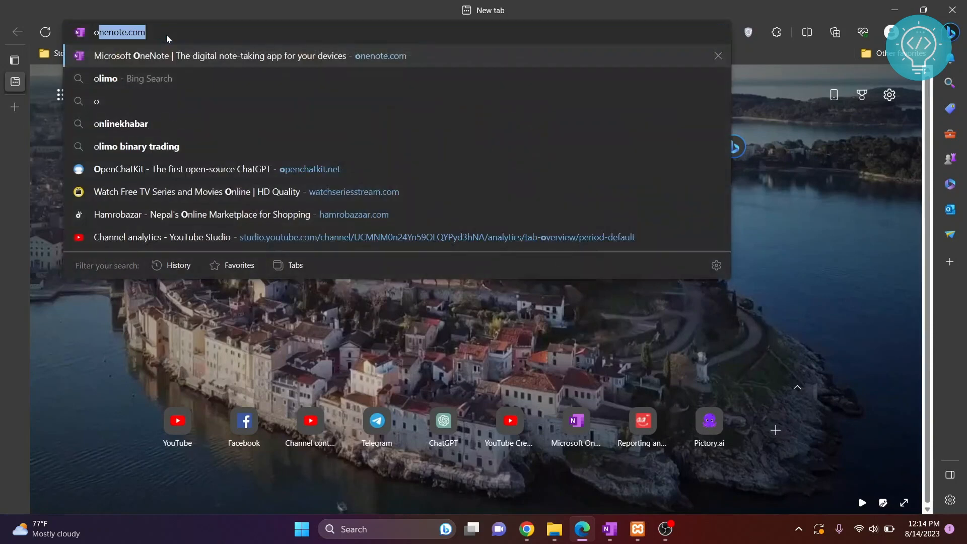
pyautogui.write('localhost/phpmyadmin/')
pyautogui.write('firewall')
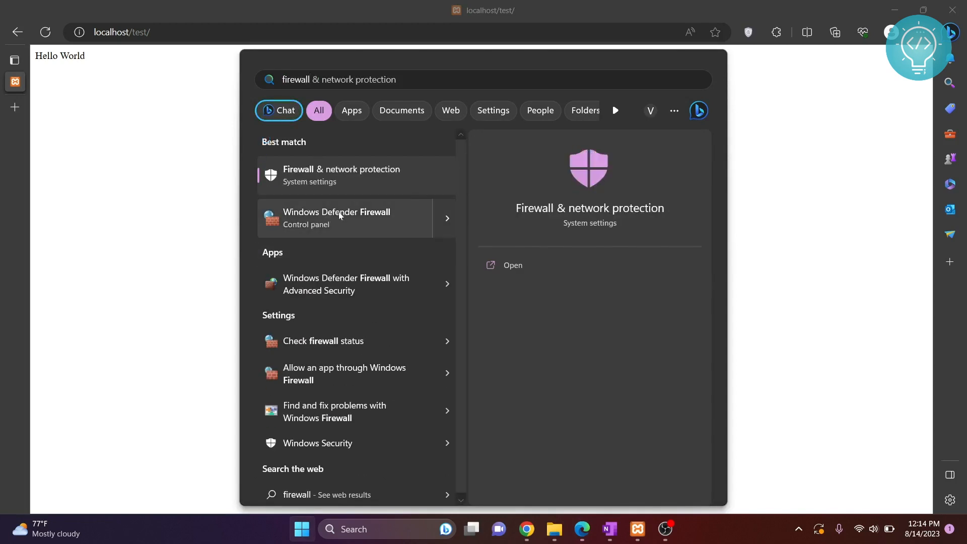
pyautogui.moveTo(356, 284)
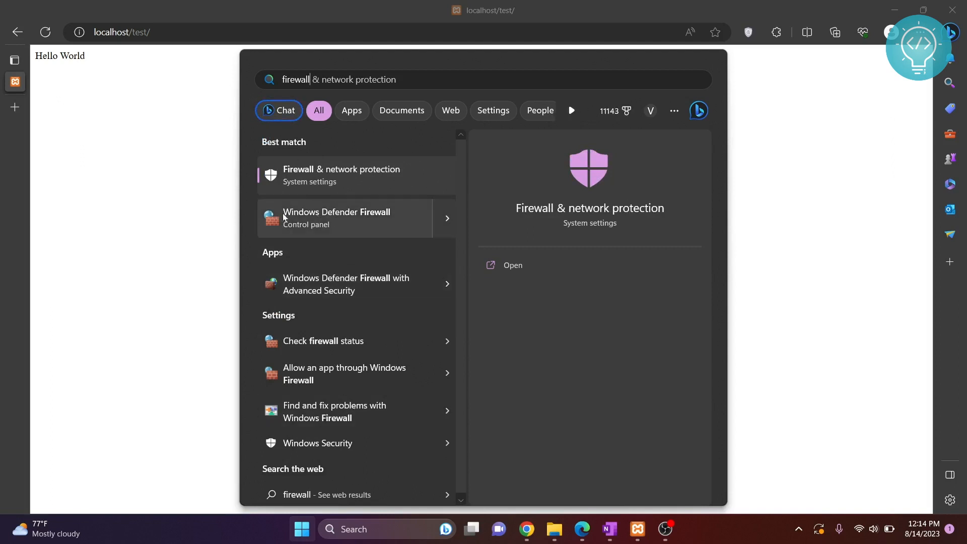
# - Go to Windows Defender Firewall's 'Turn Windows Defender Firewall on or off' page
pyautogui.click(336, 218)
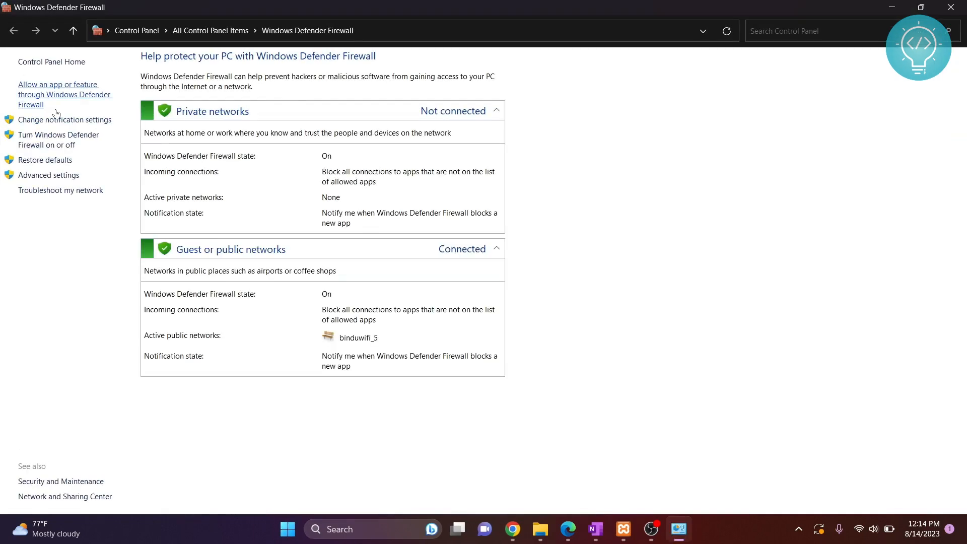
pyautogui.moveTo(58, 140)
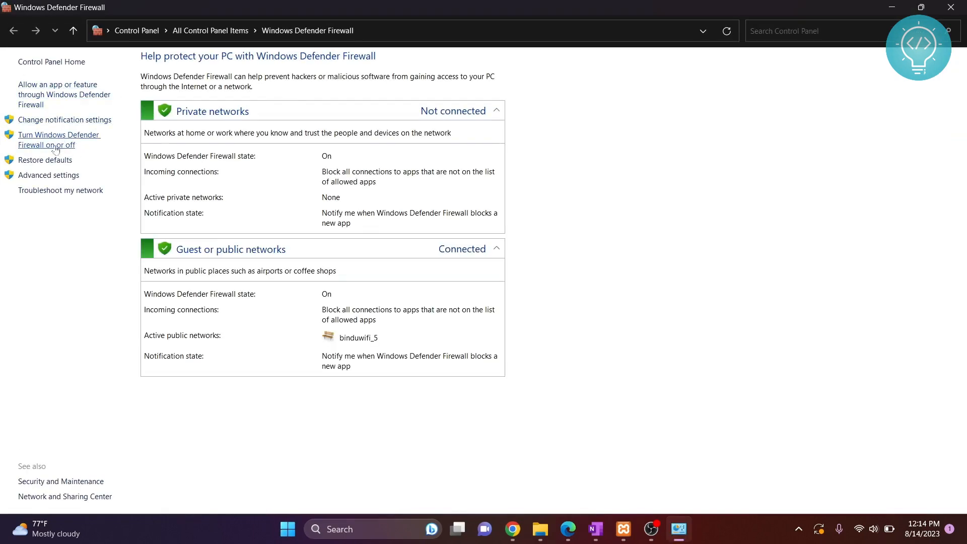
pyautogui.moveTo(52, 140)
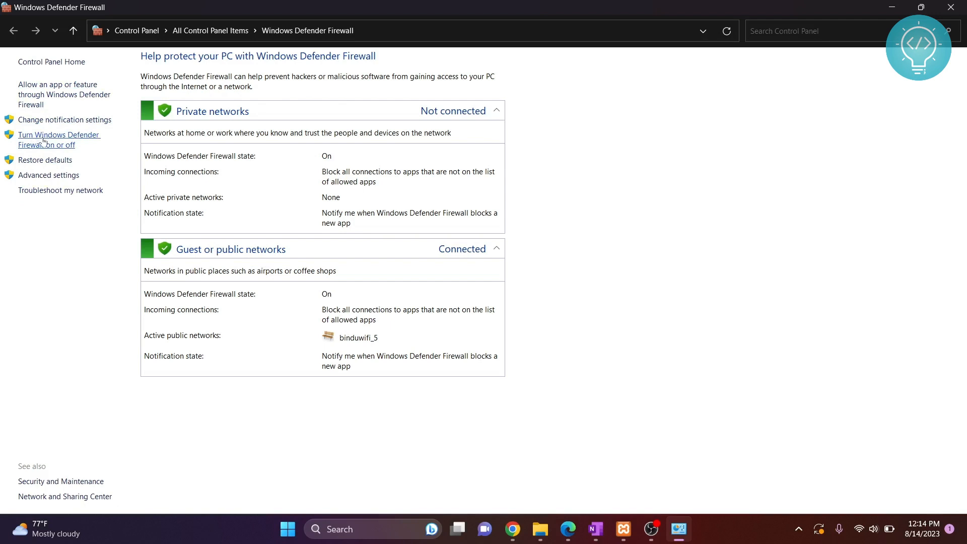
pyautogui.click(58, 140)
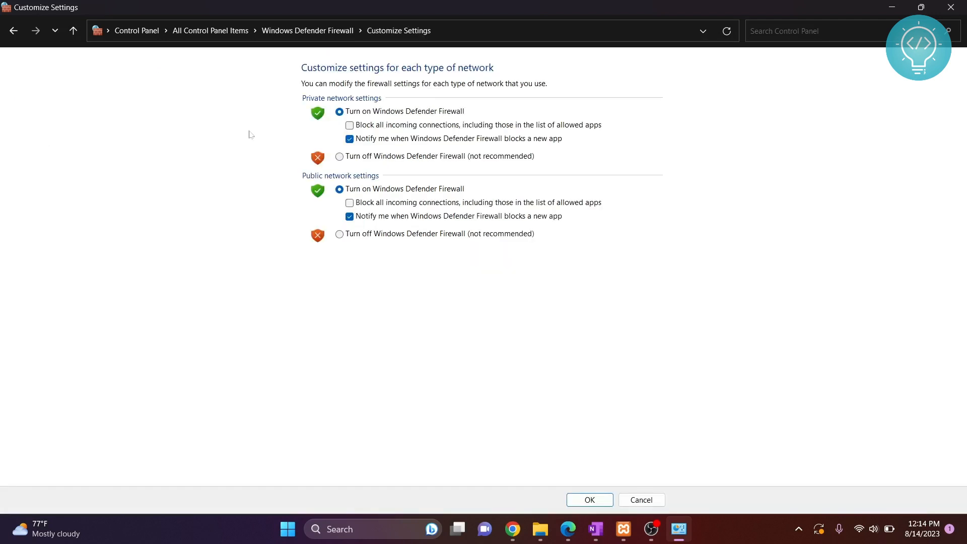
pyautogui.moveTo(377, 262)
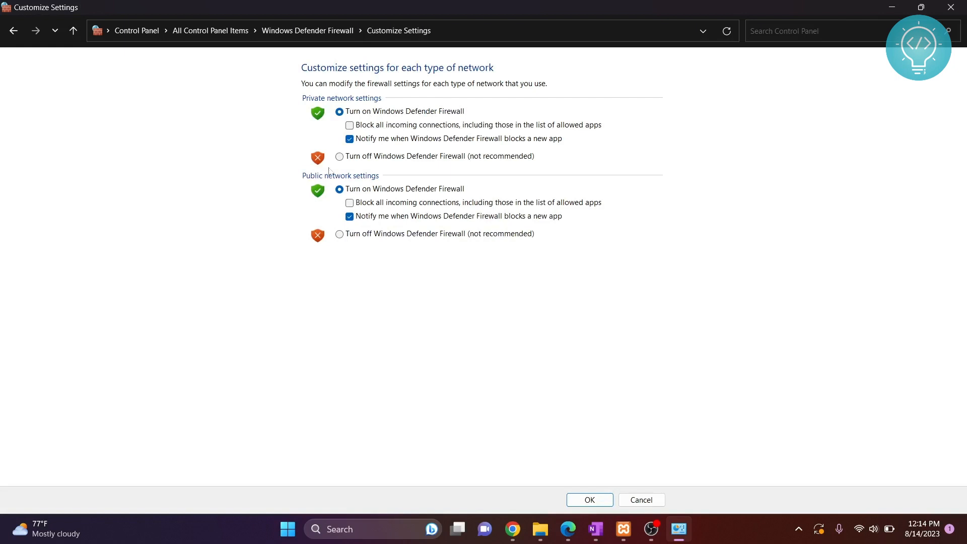
pyautogui.click(339, 156)
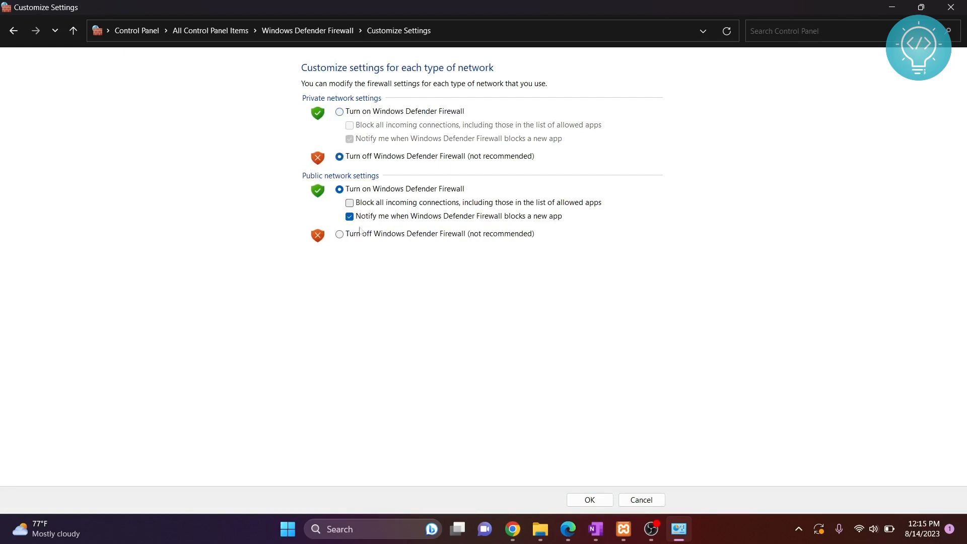
pyautogui.click(339, 233)
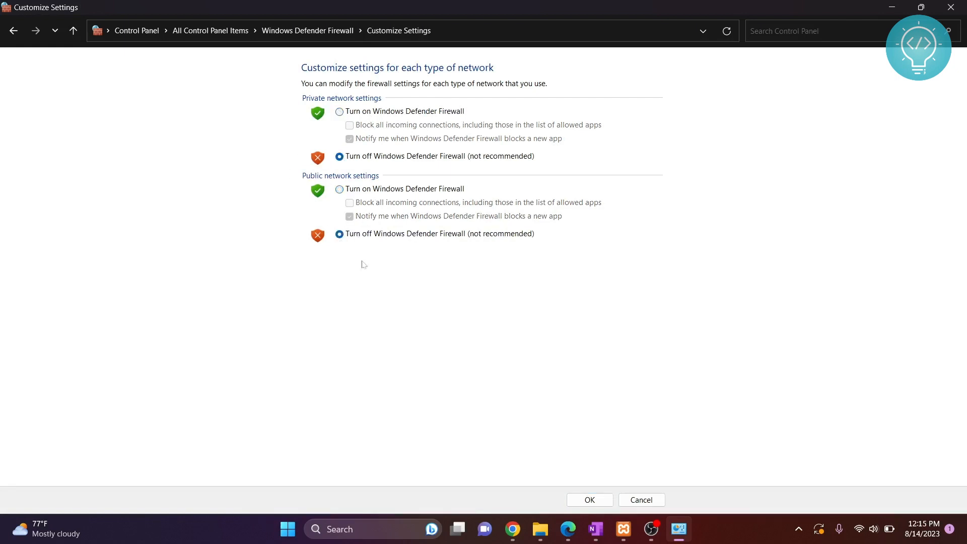
pyautogui.press('alt+tab')
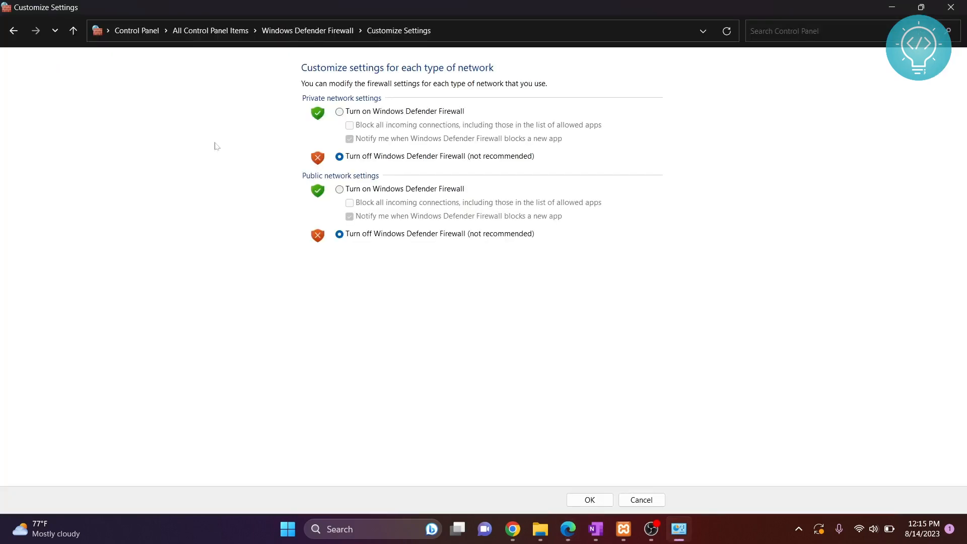
pyautogui.moveTo(338, 110)
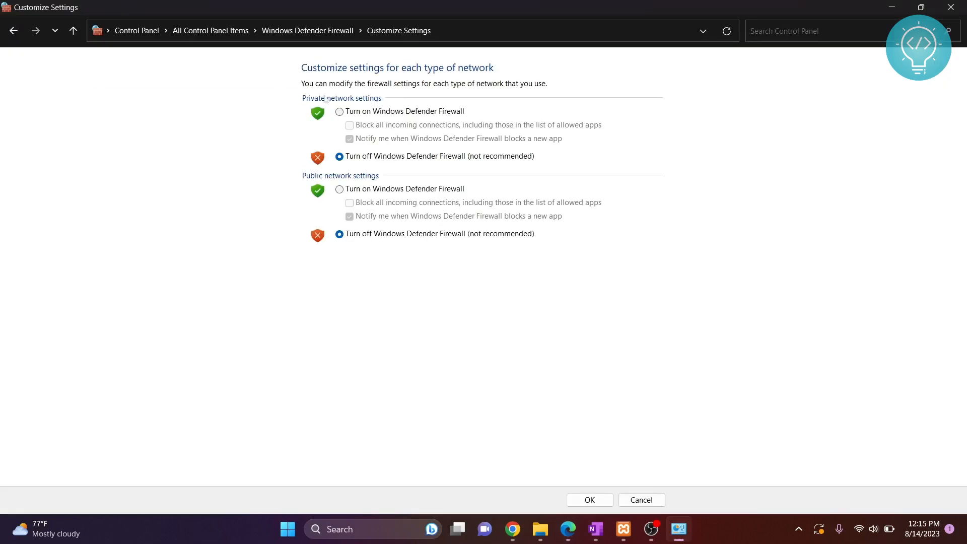
pyautogui.click(339, 112)
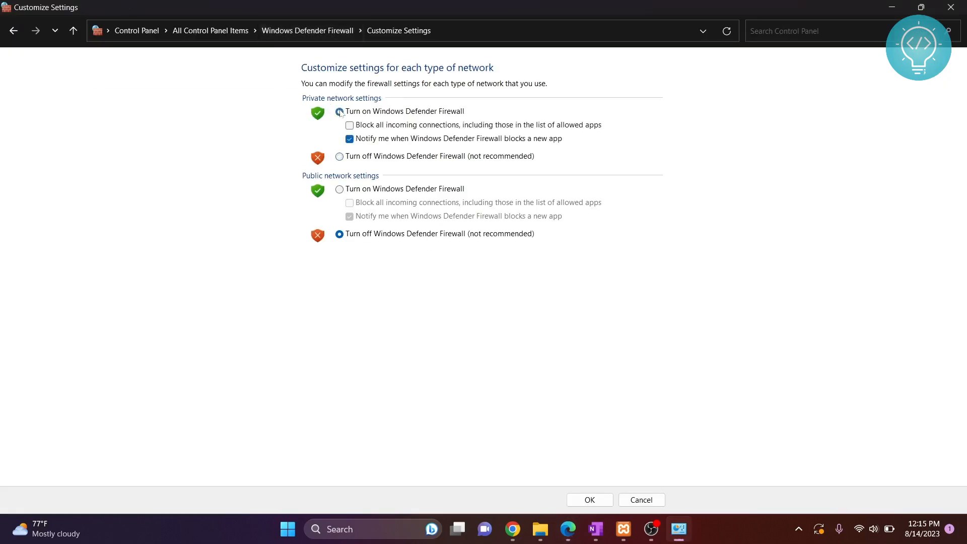
pyautogui.click(339, 188)
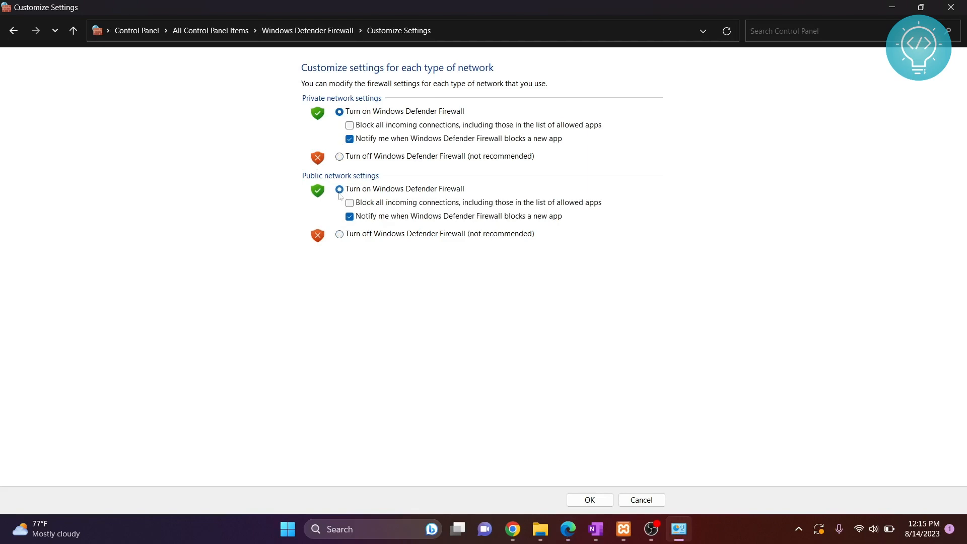